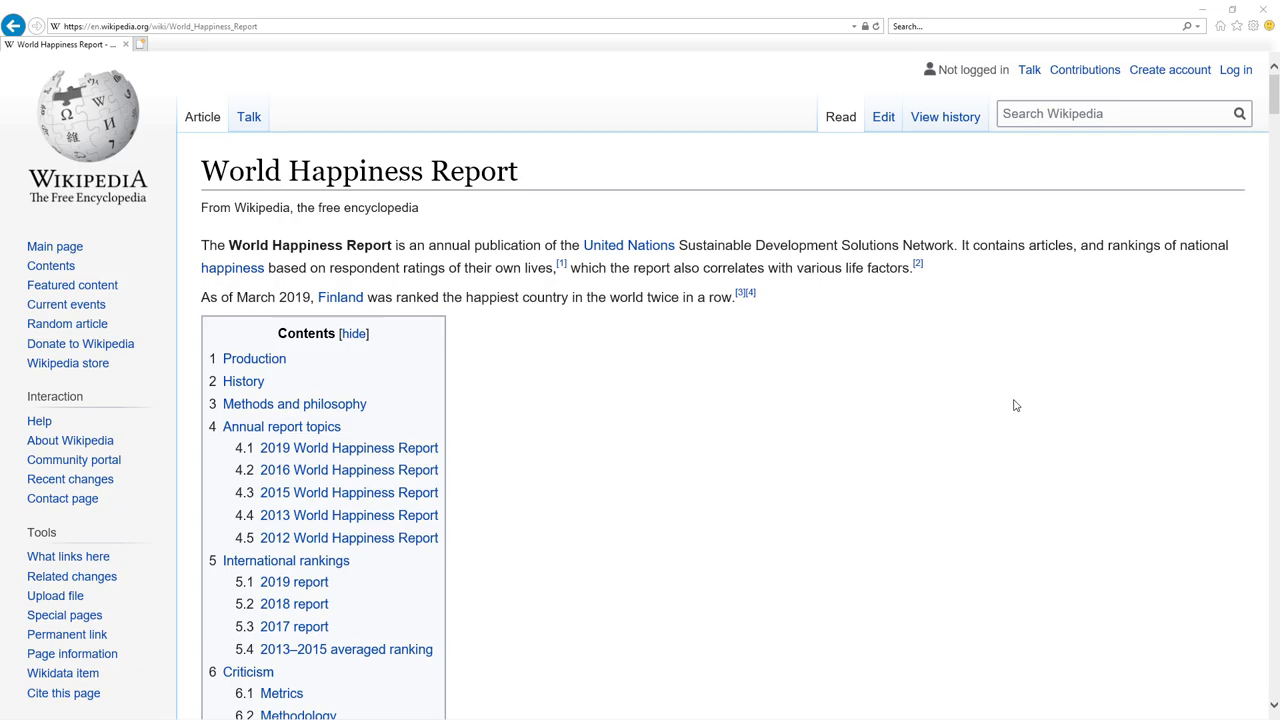
- Scroll the World Happiness Report article down to the 2019 report rankings table
scroll("down", 3)
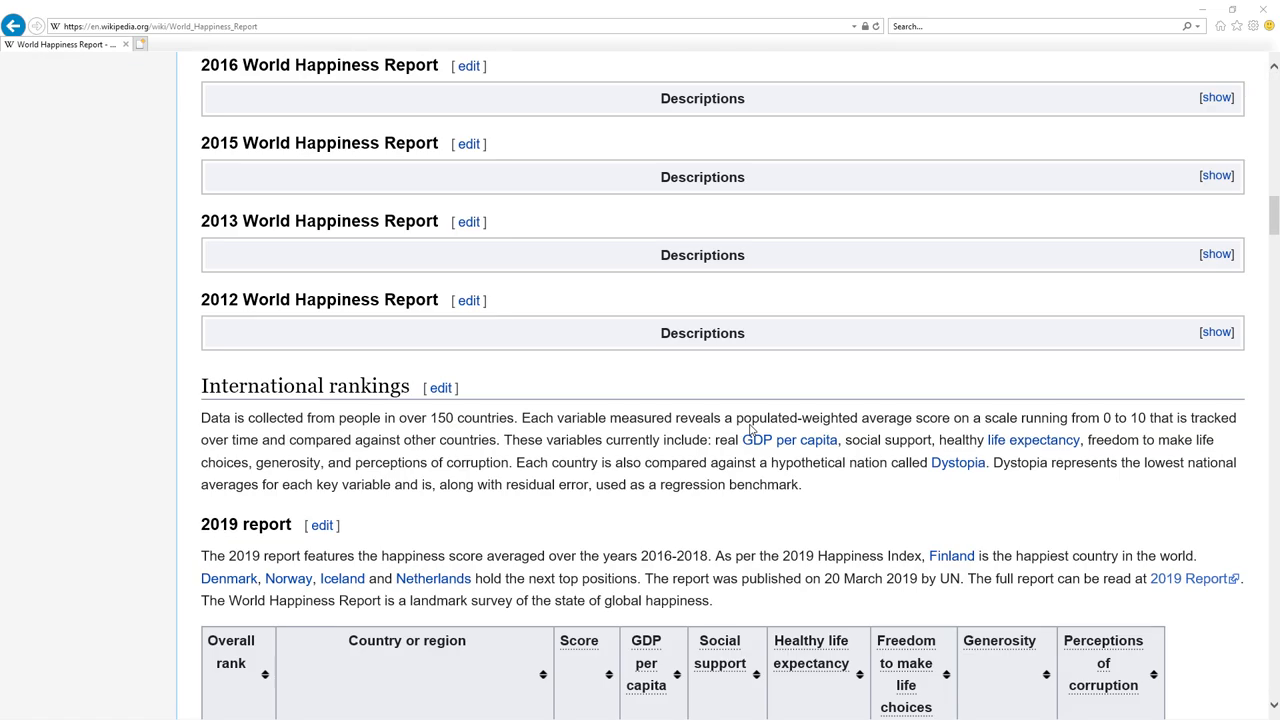
scroll("down", 3)
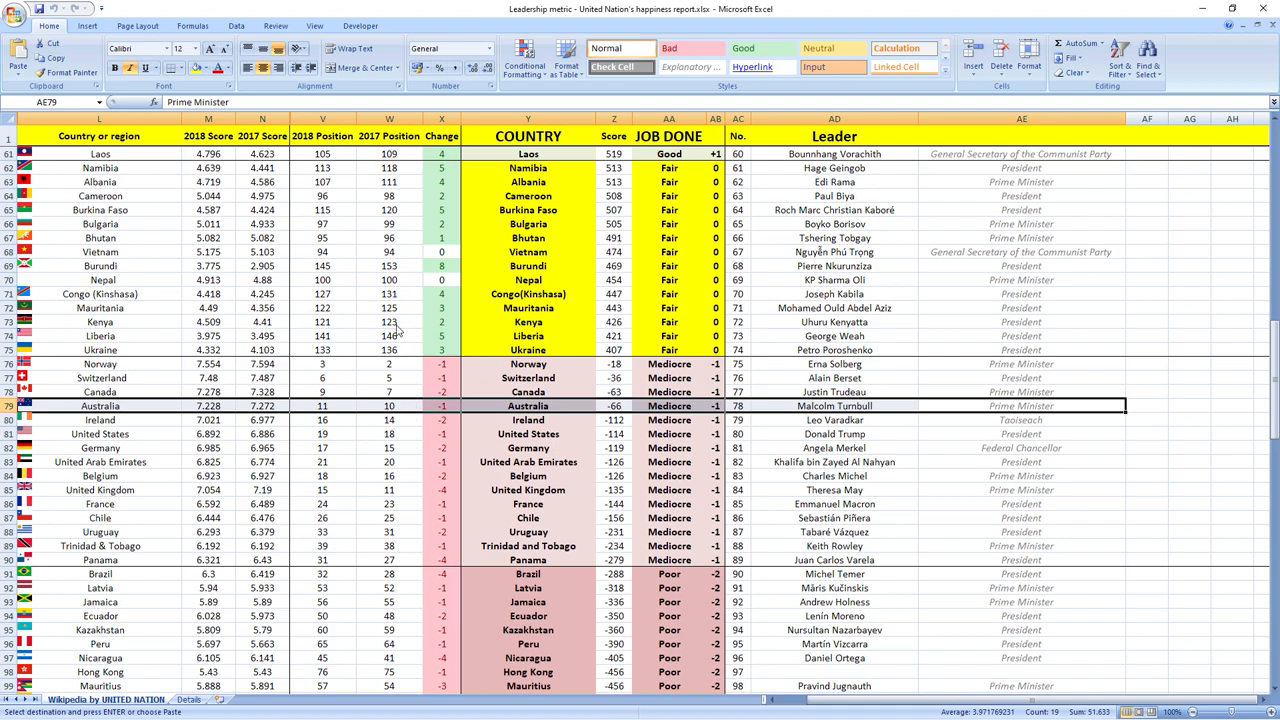
mouse_move(393, 320)
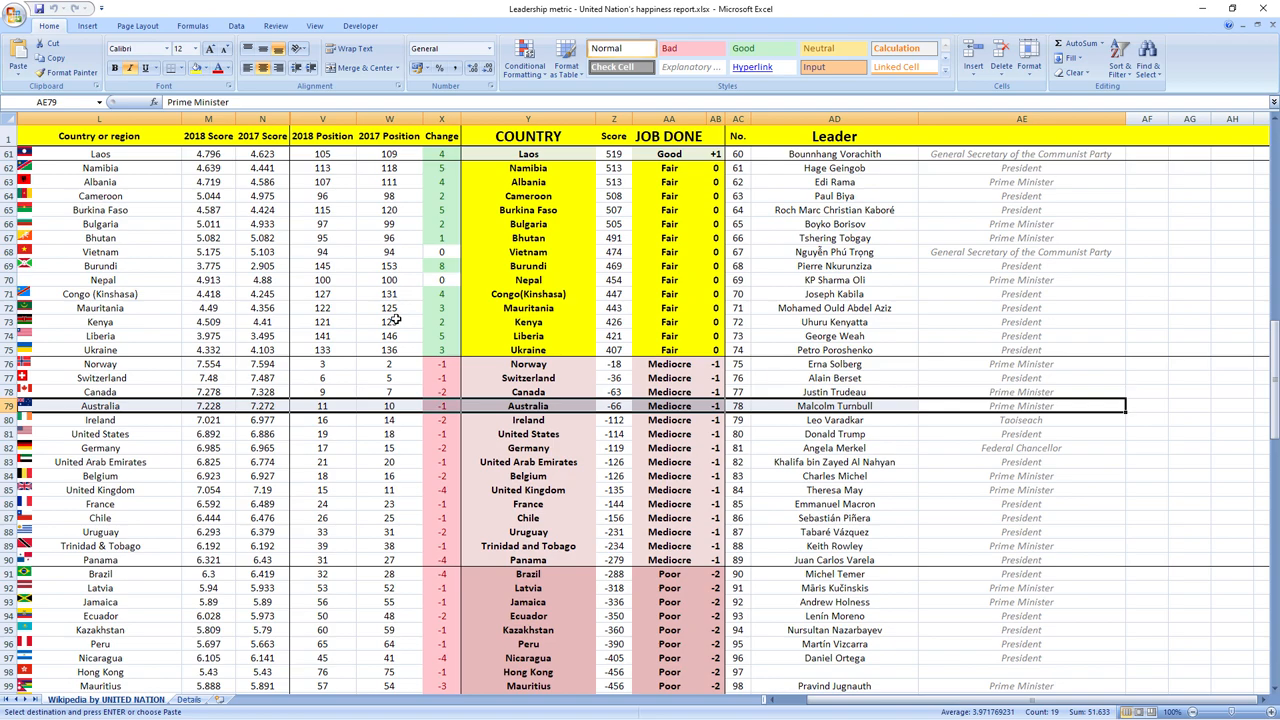
mouse_move(350, 402)
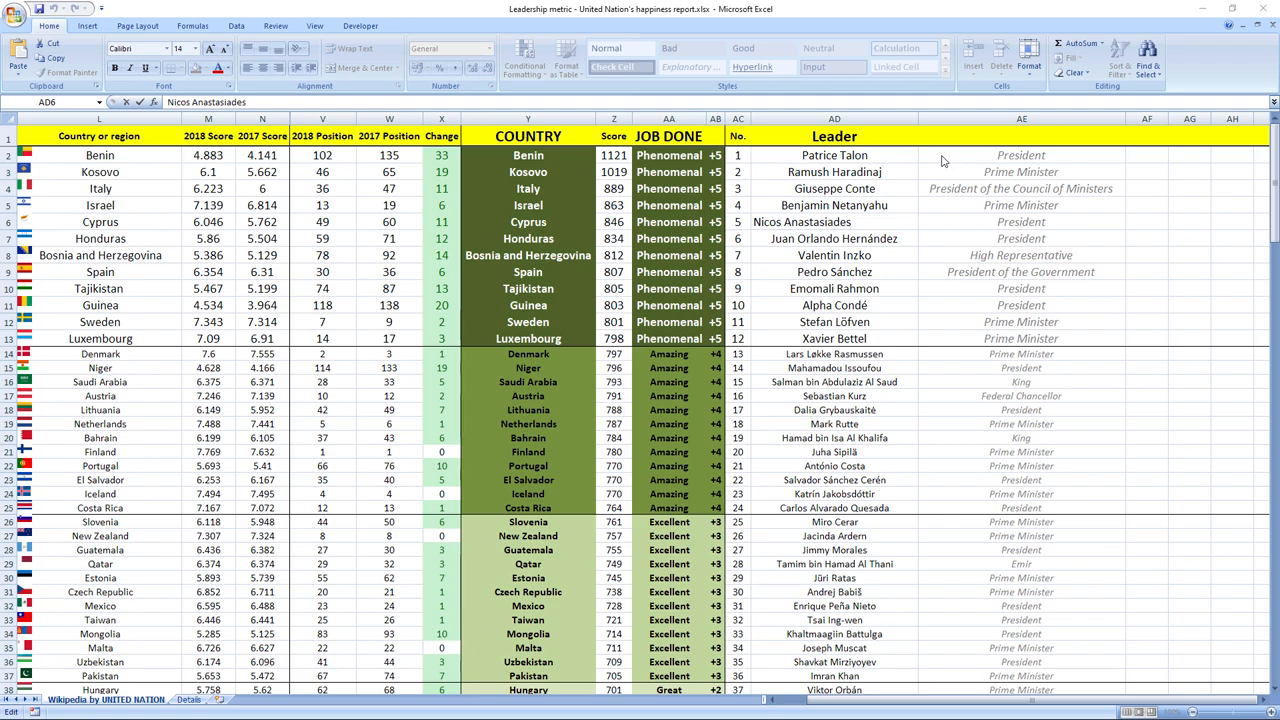
mouse_move(603, 152)
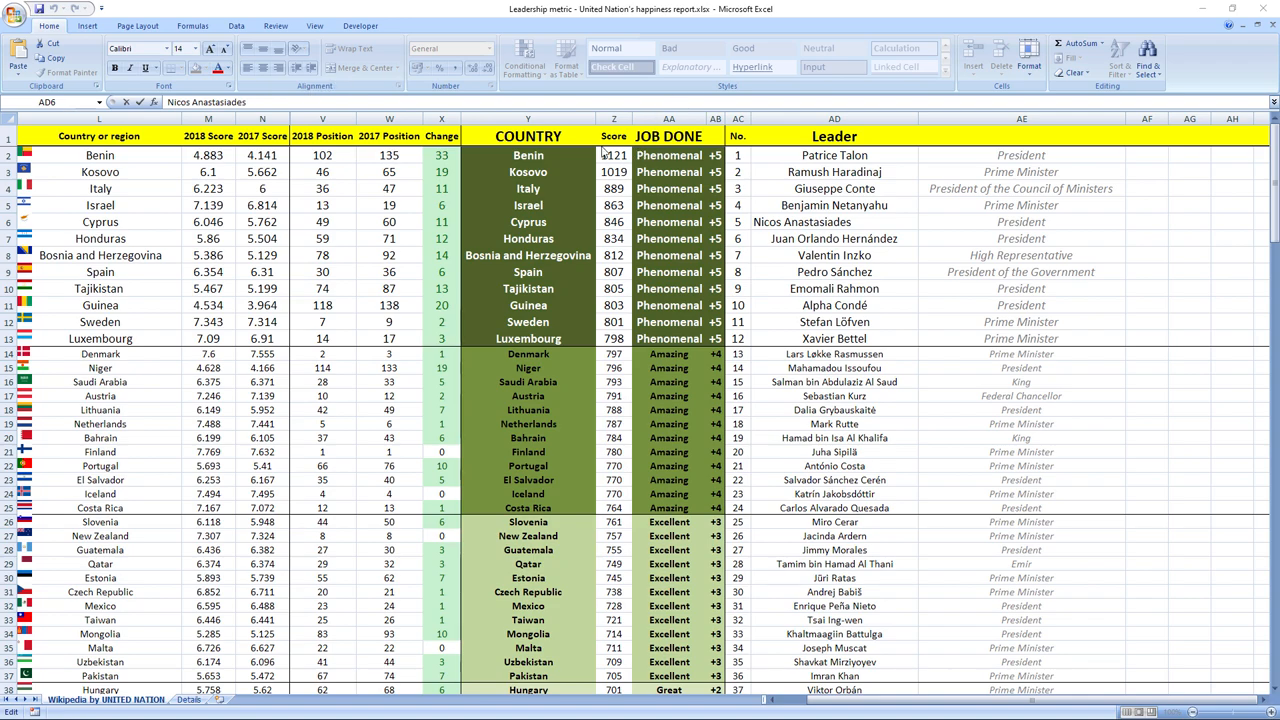
left_click(1021, 155)
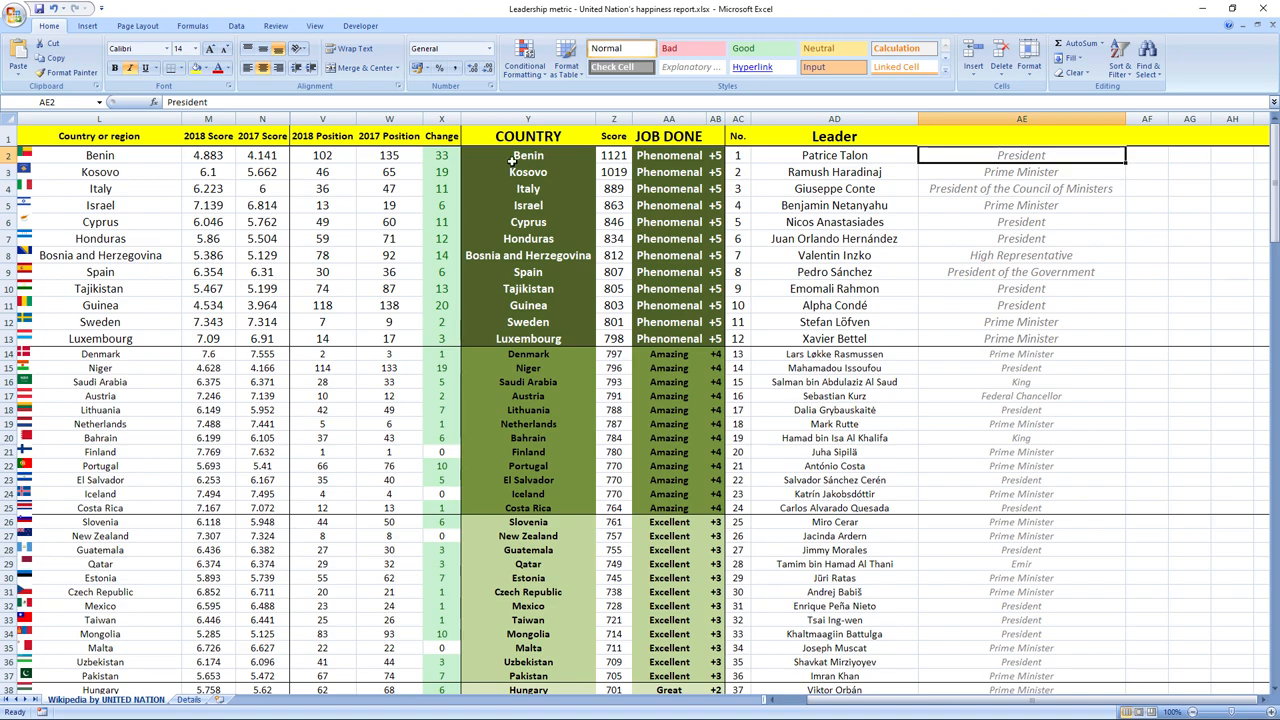
left_click(441, 155)
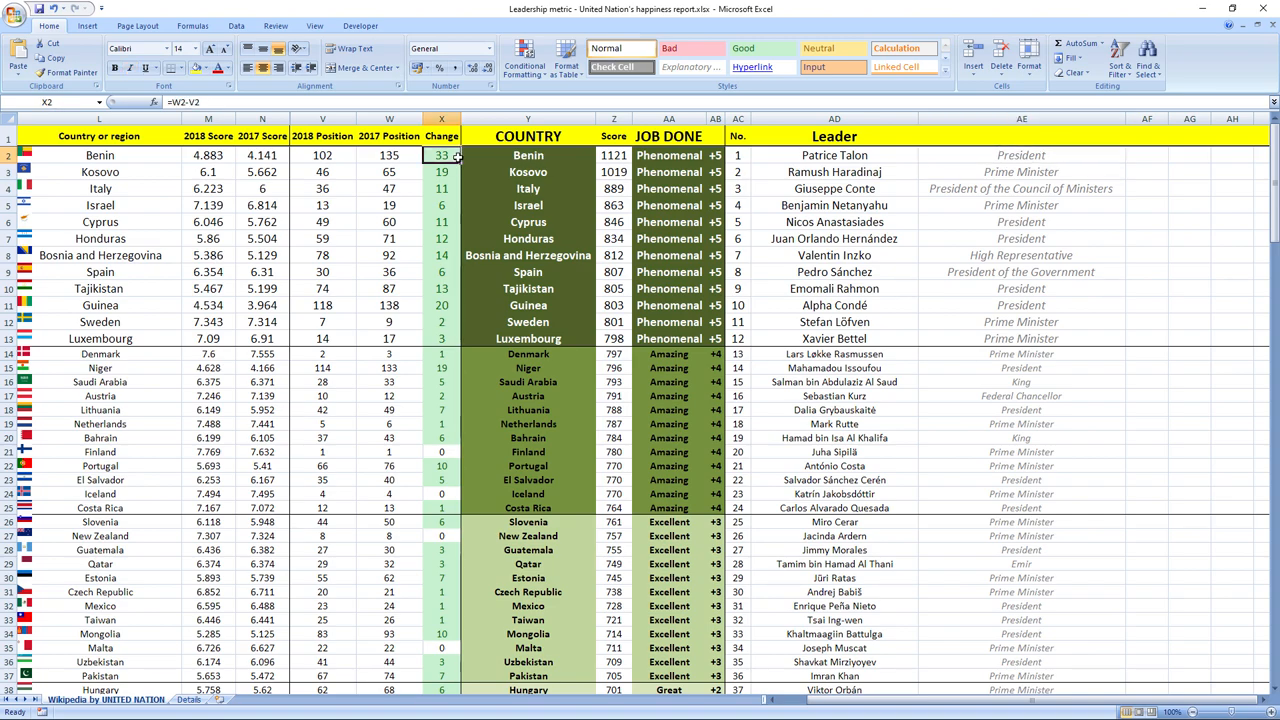
left_click(527, 171)
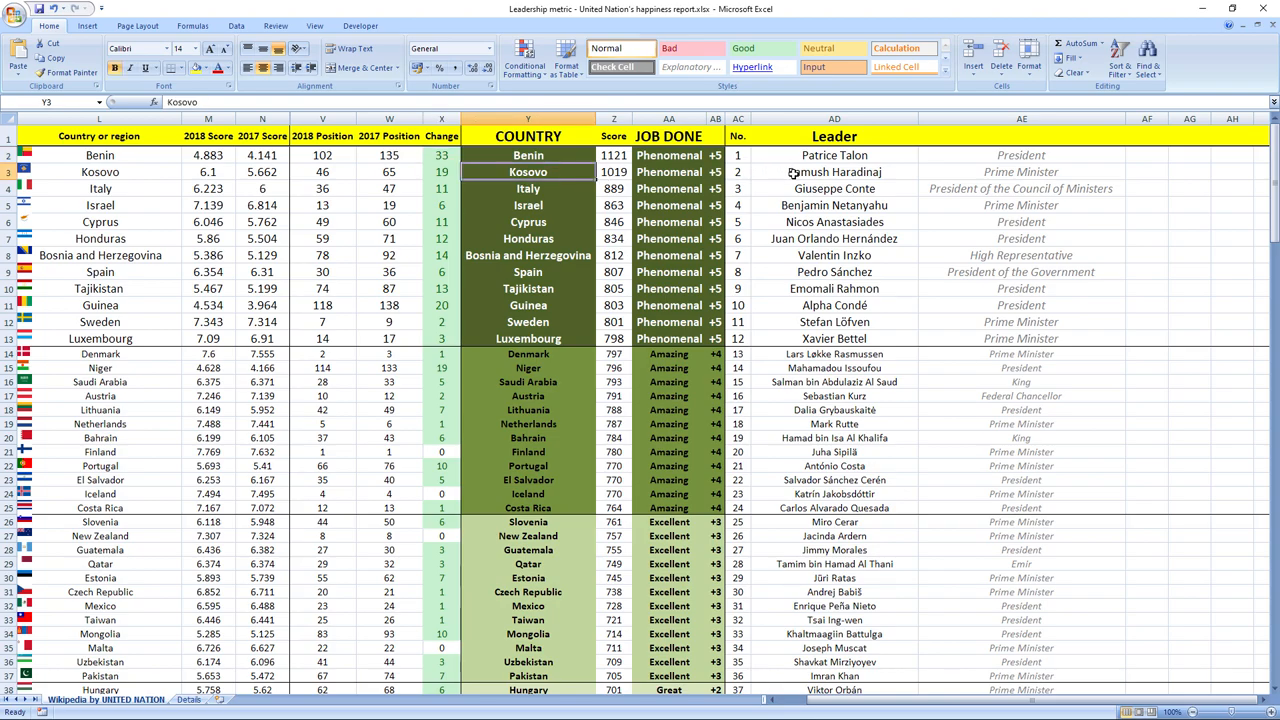
left_click(441, 171)
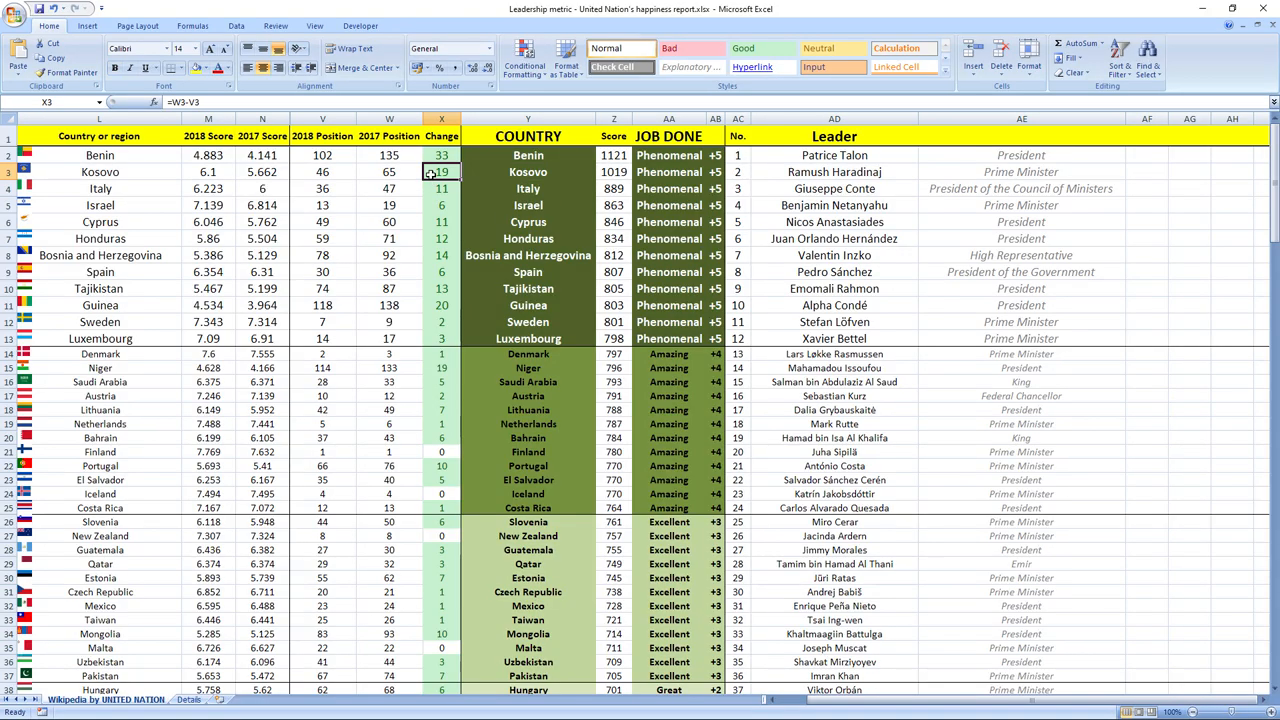
left_click(528, 188)
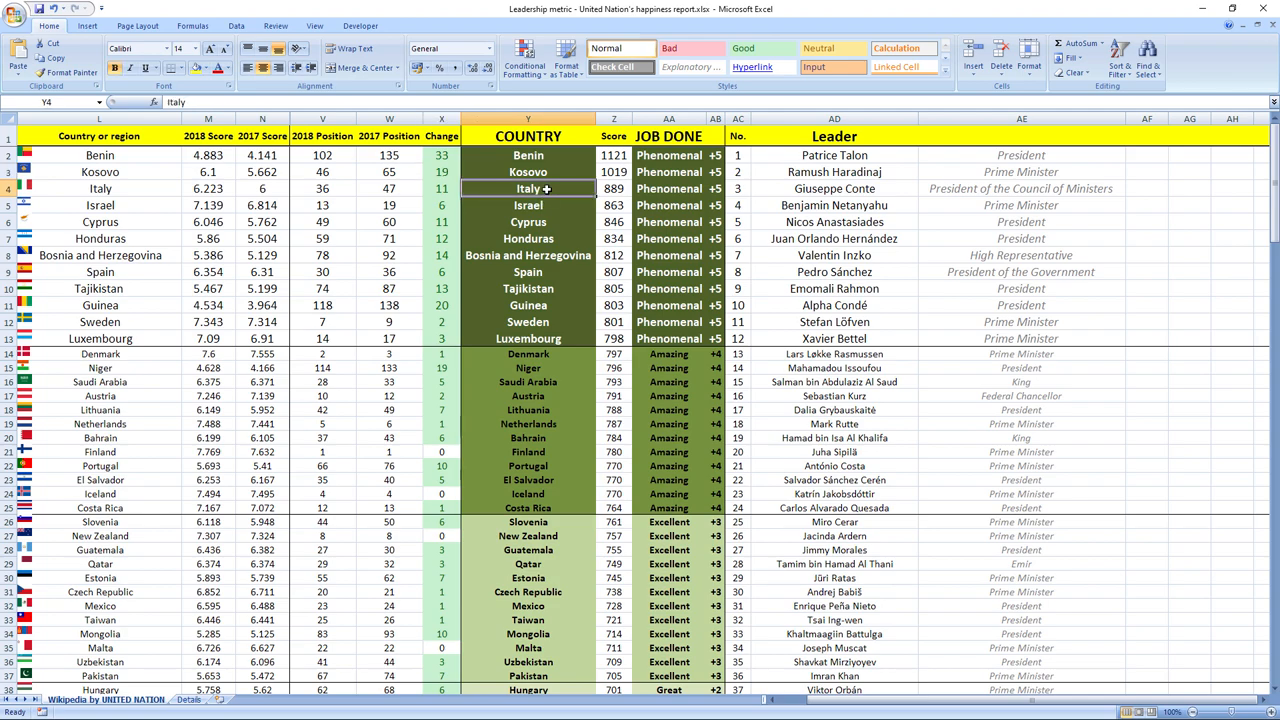
left_click(441, 188)
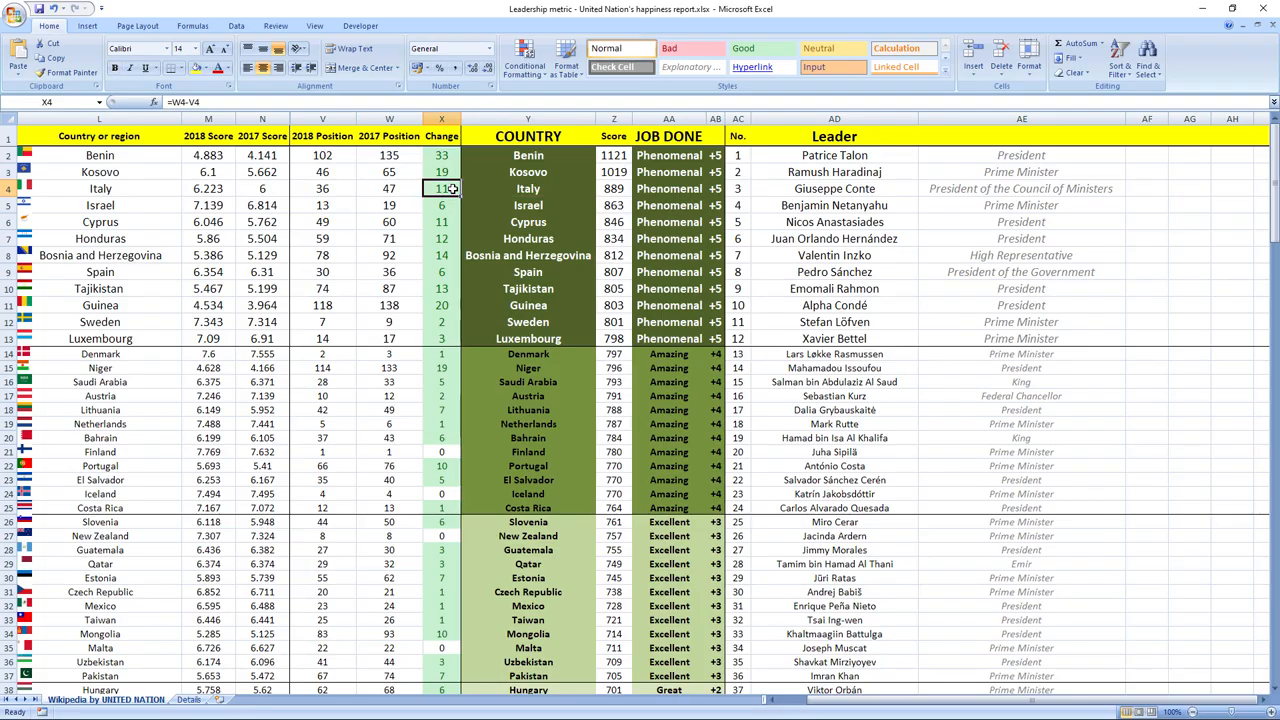
left_click(389, 189)
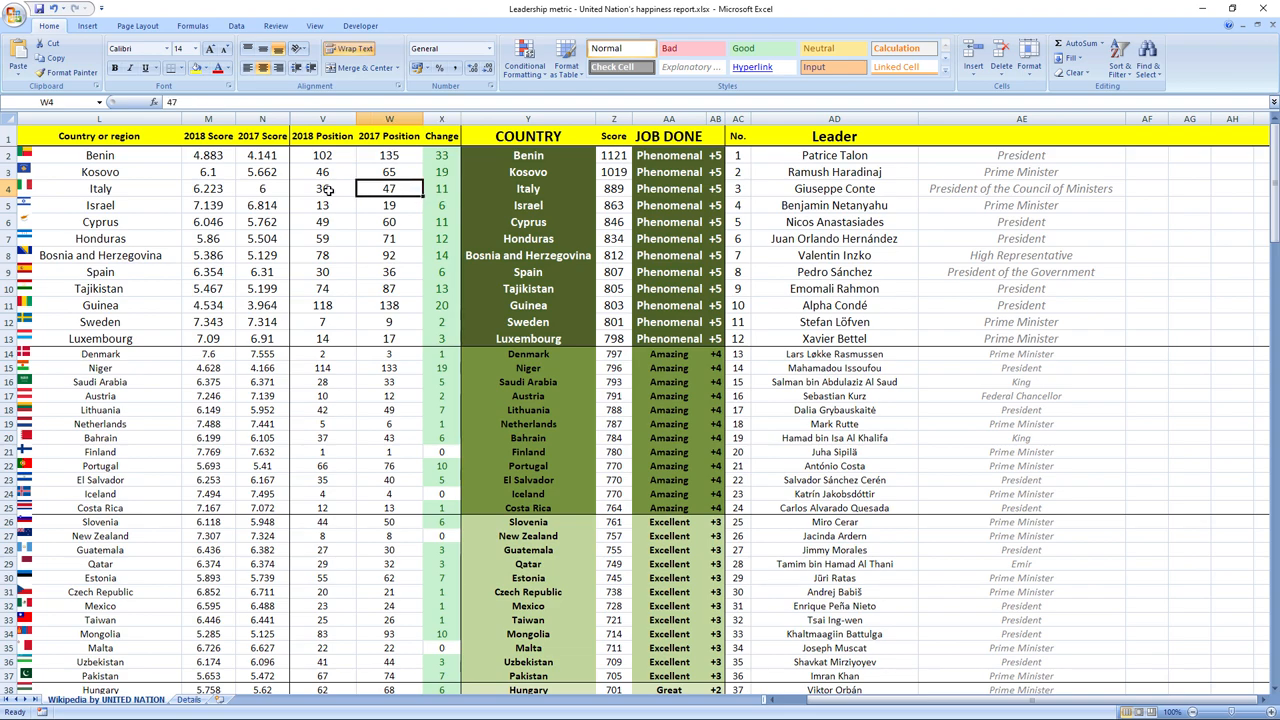
left_click(322, 188)
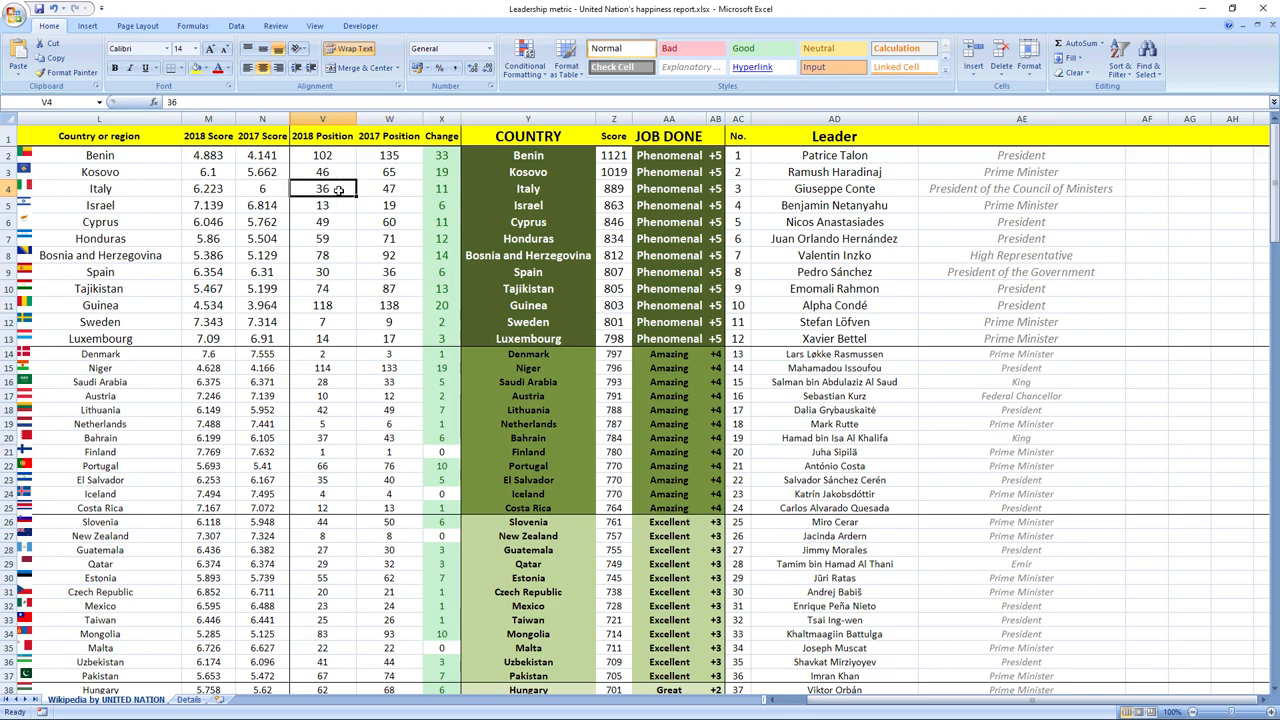
left_click(527, 205)
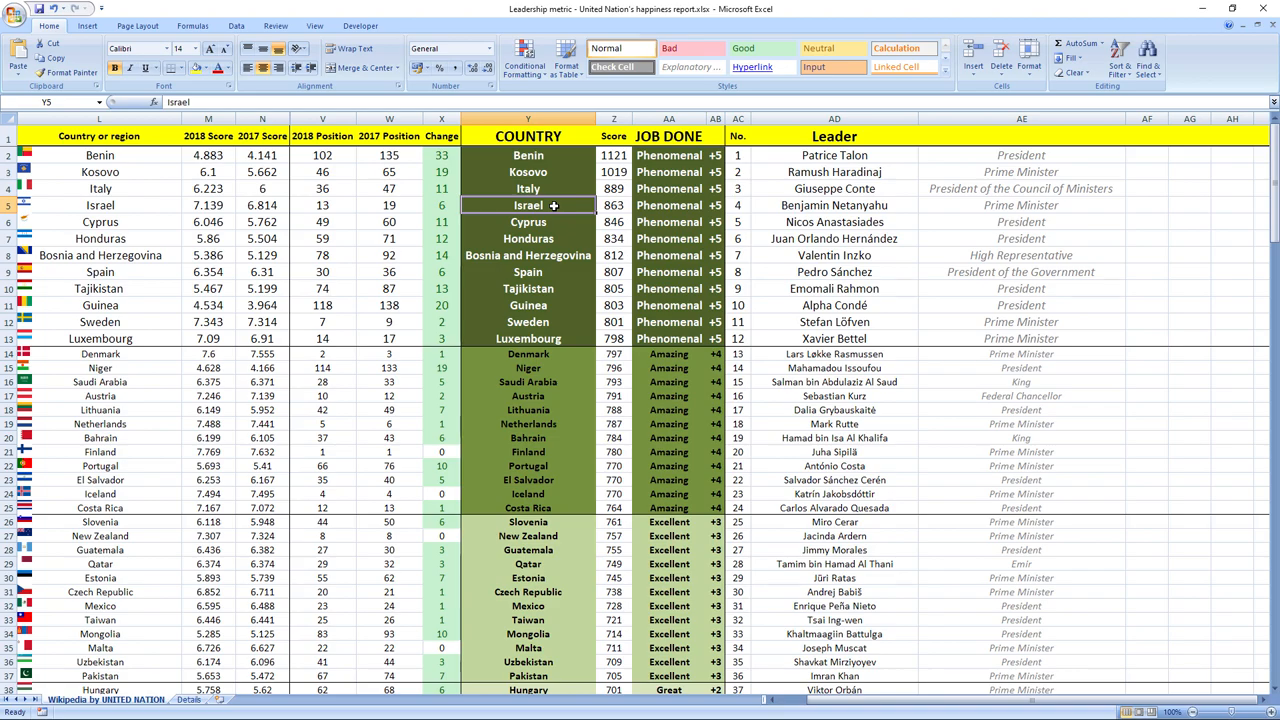
left_click(441, 205)
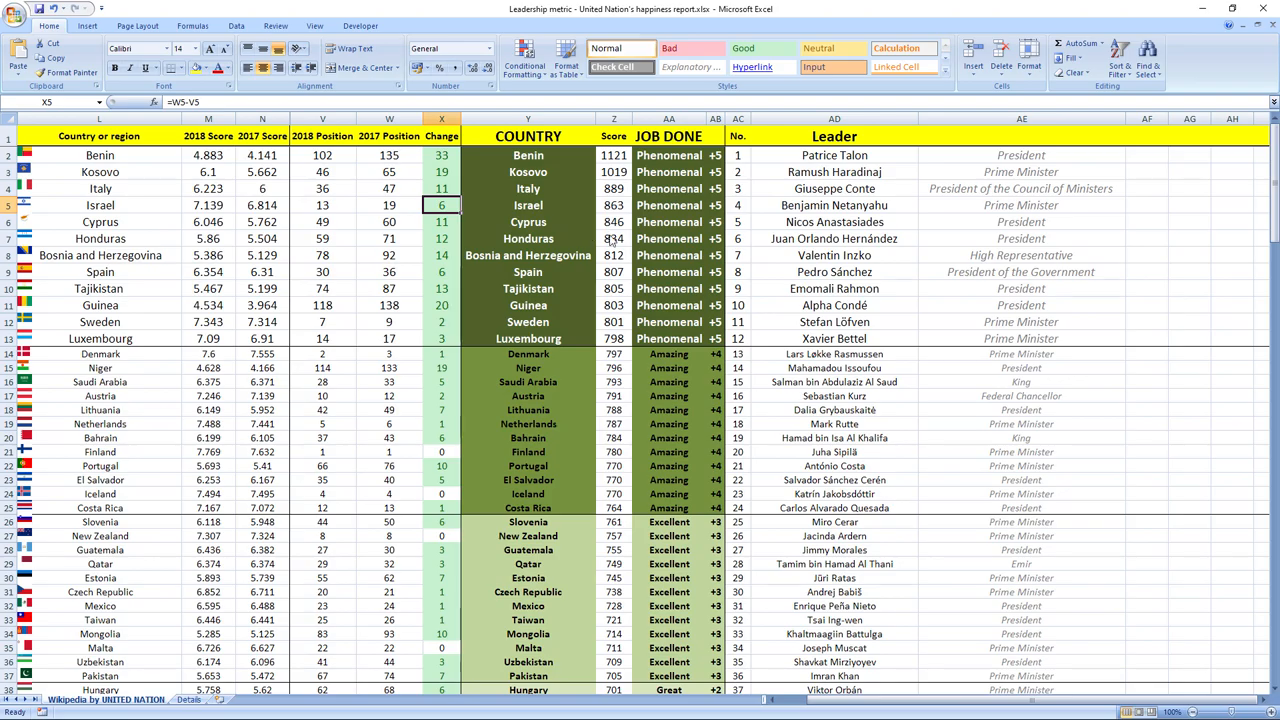
left_click(441, 221)
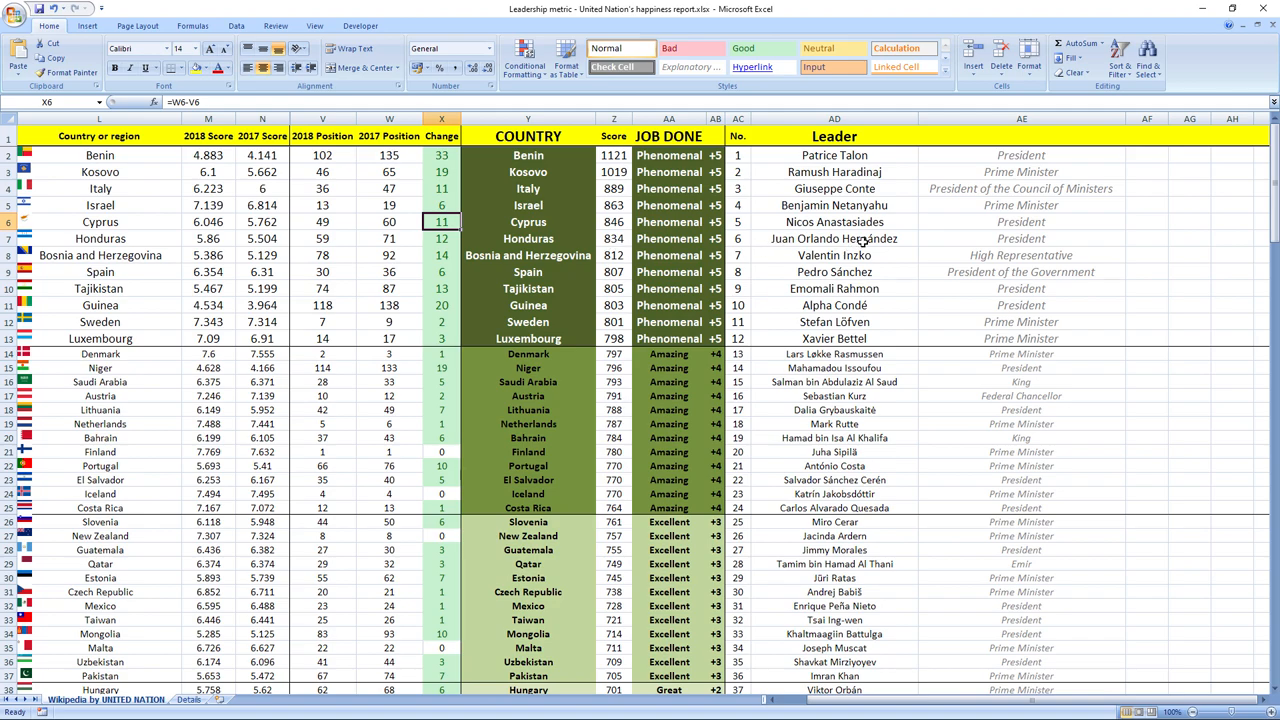
left_click(834, 238)
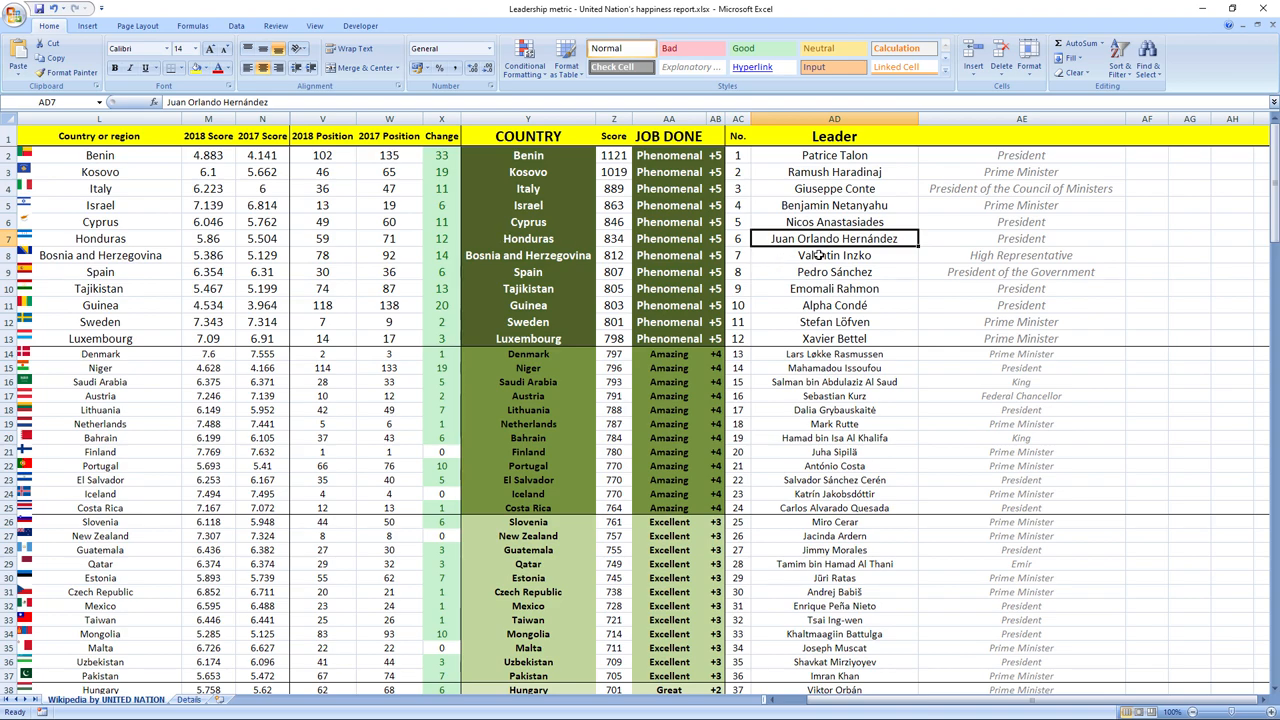
left_click(834, 255)
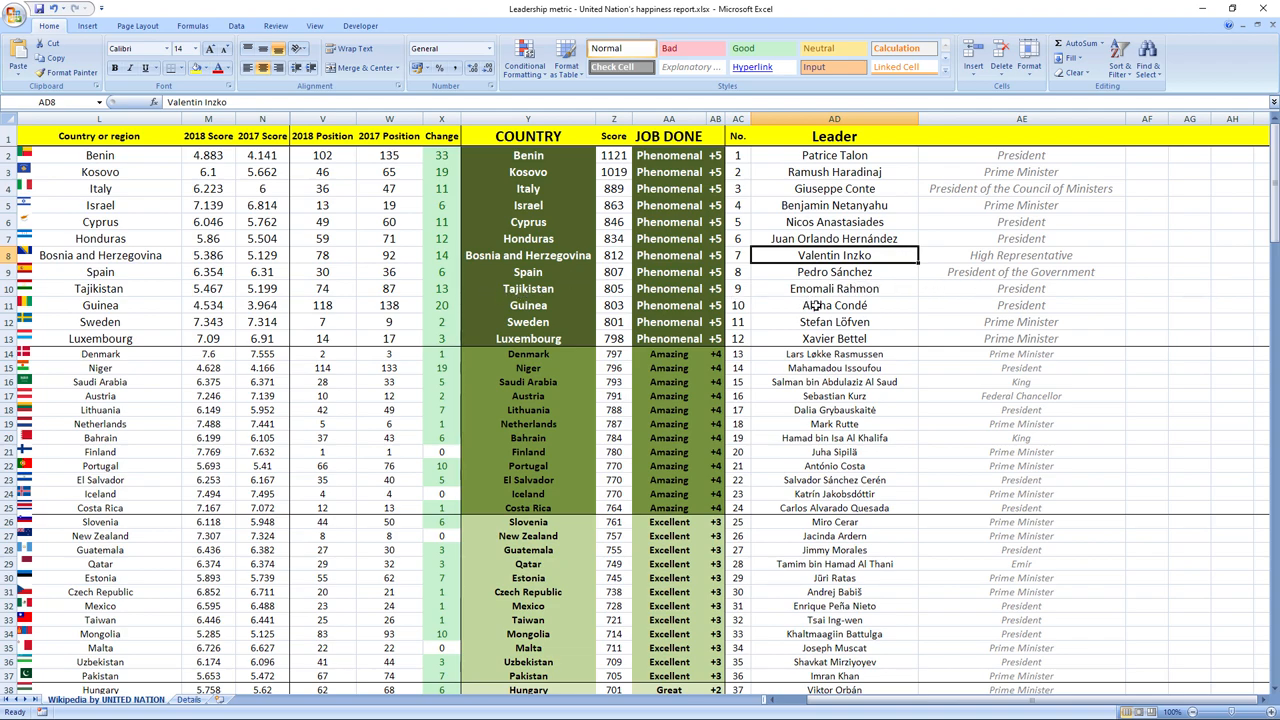
mouse_move(540, 305)
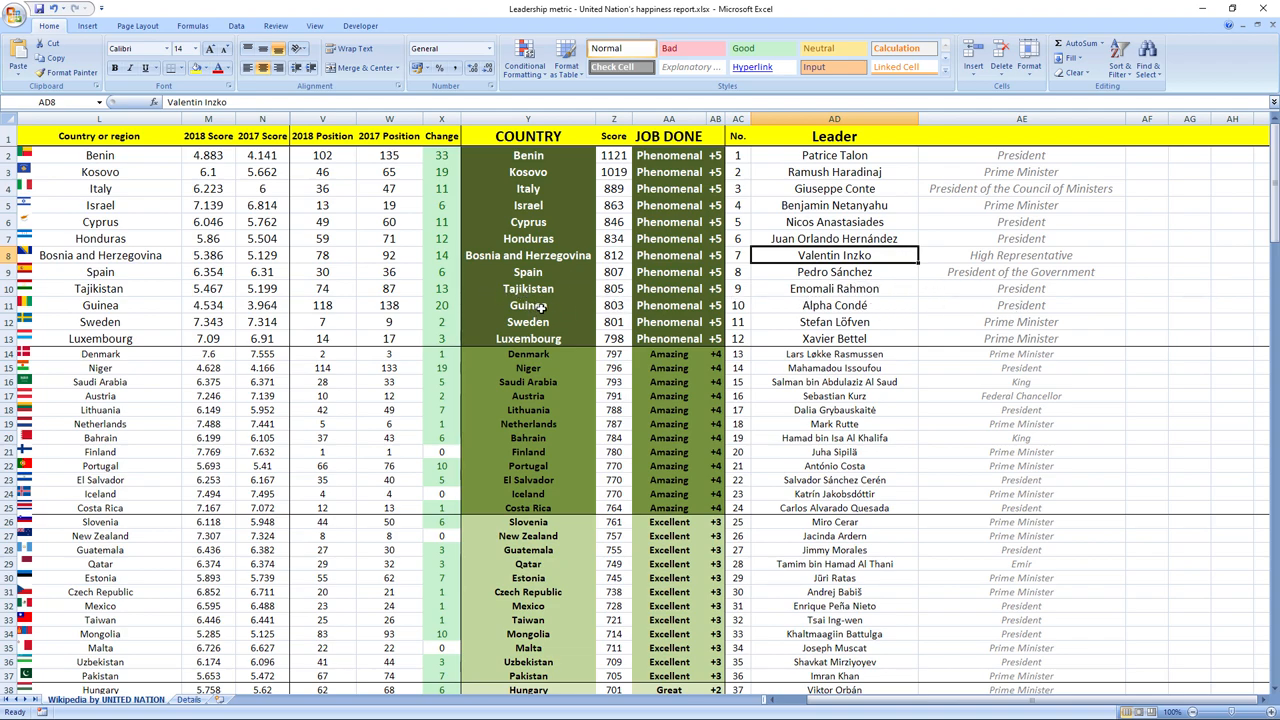
mouse_move(883, 323)
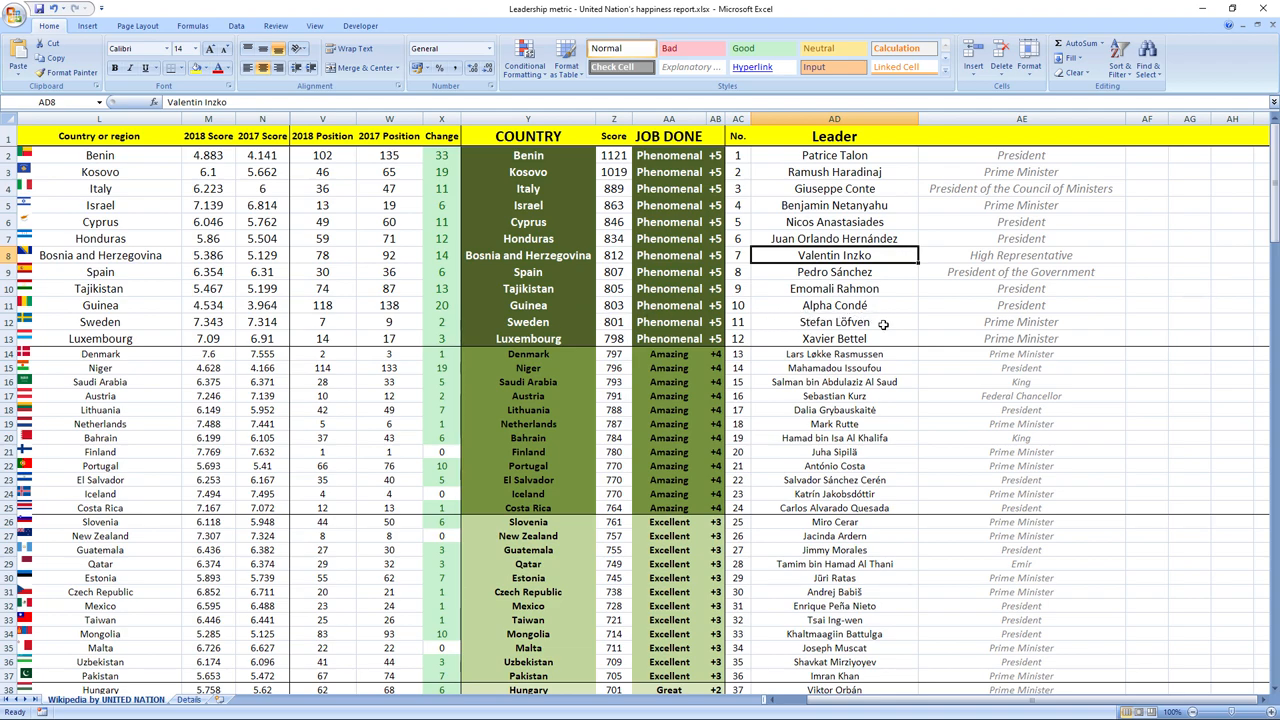
mouse_move(763, 334)
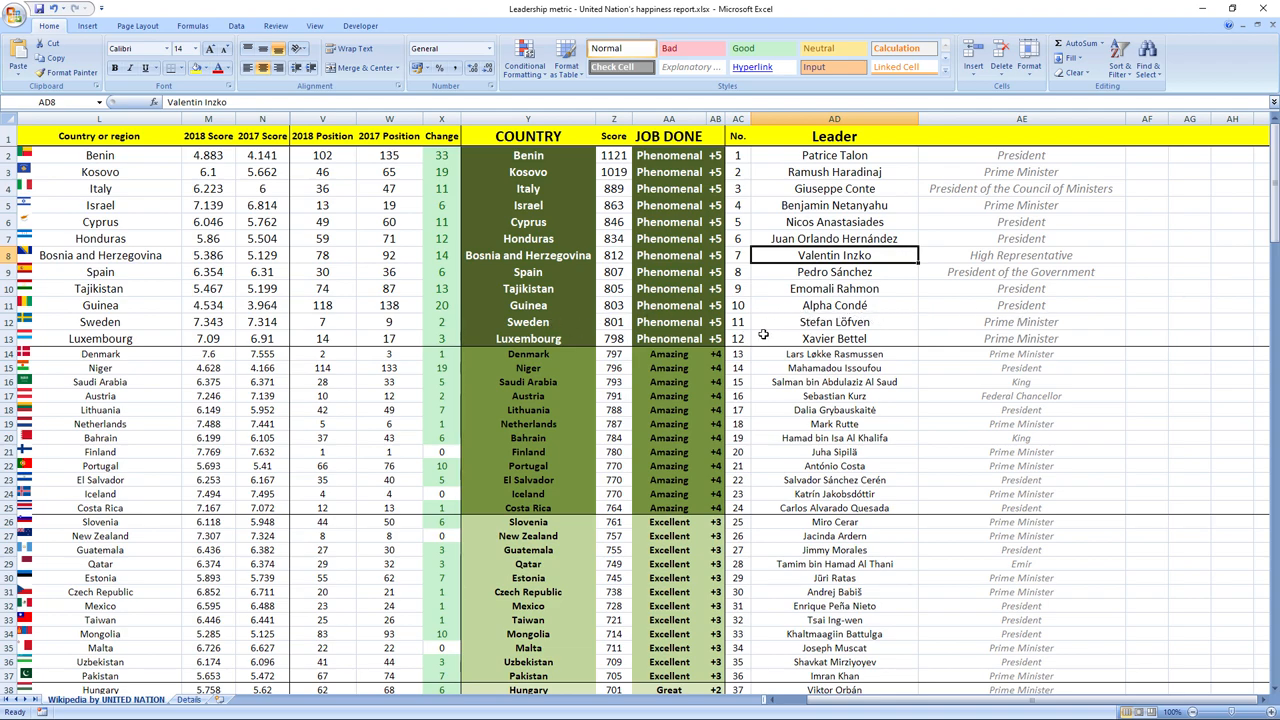
mouse_move(795, 340)
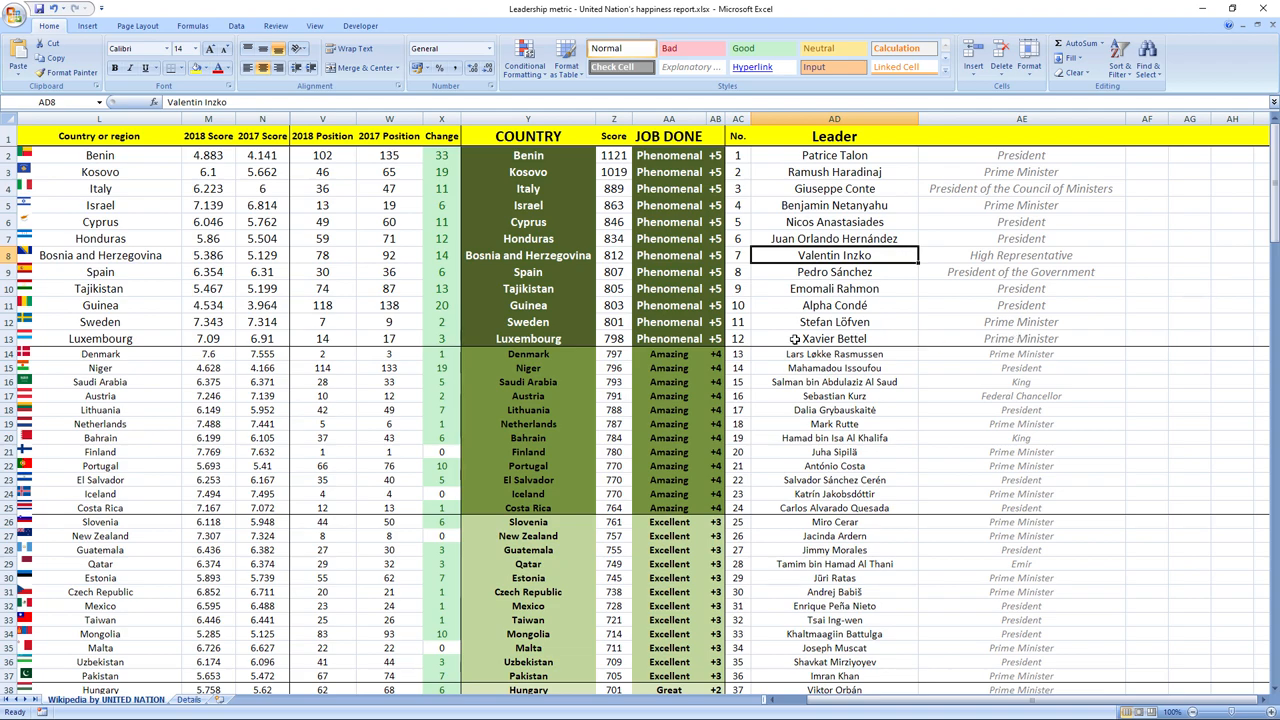
mouse_move(556, 330)
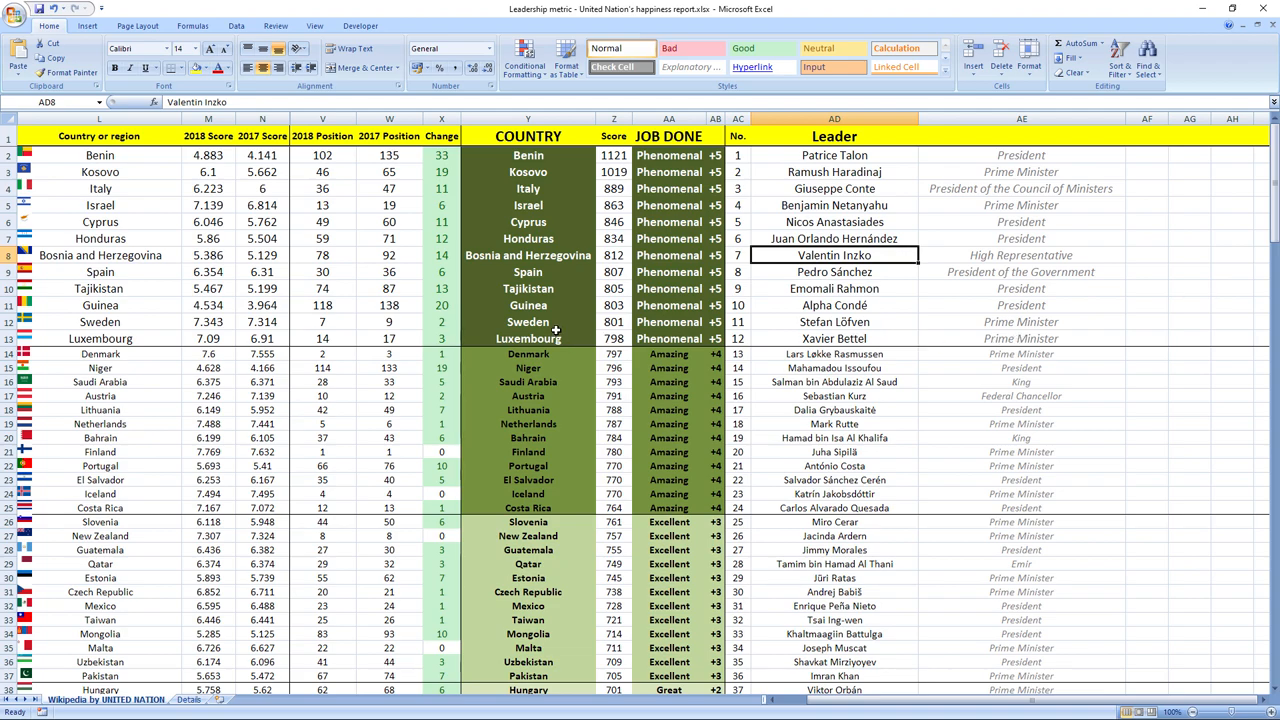